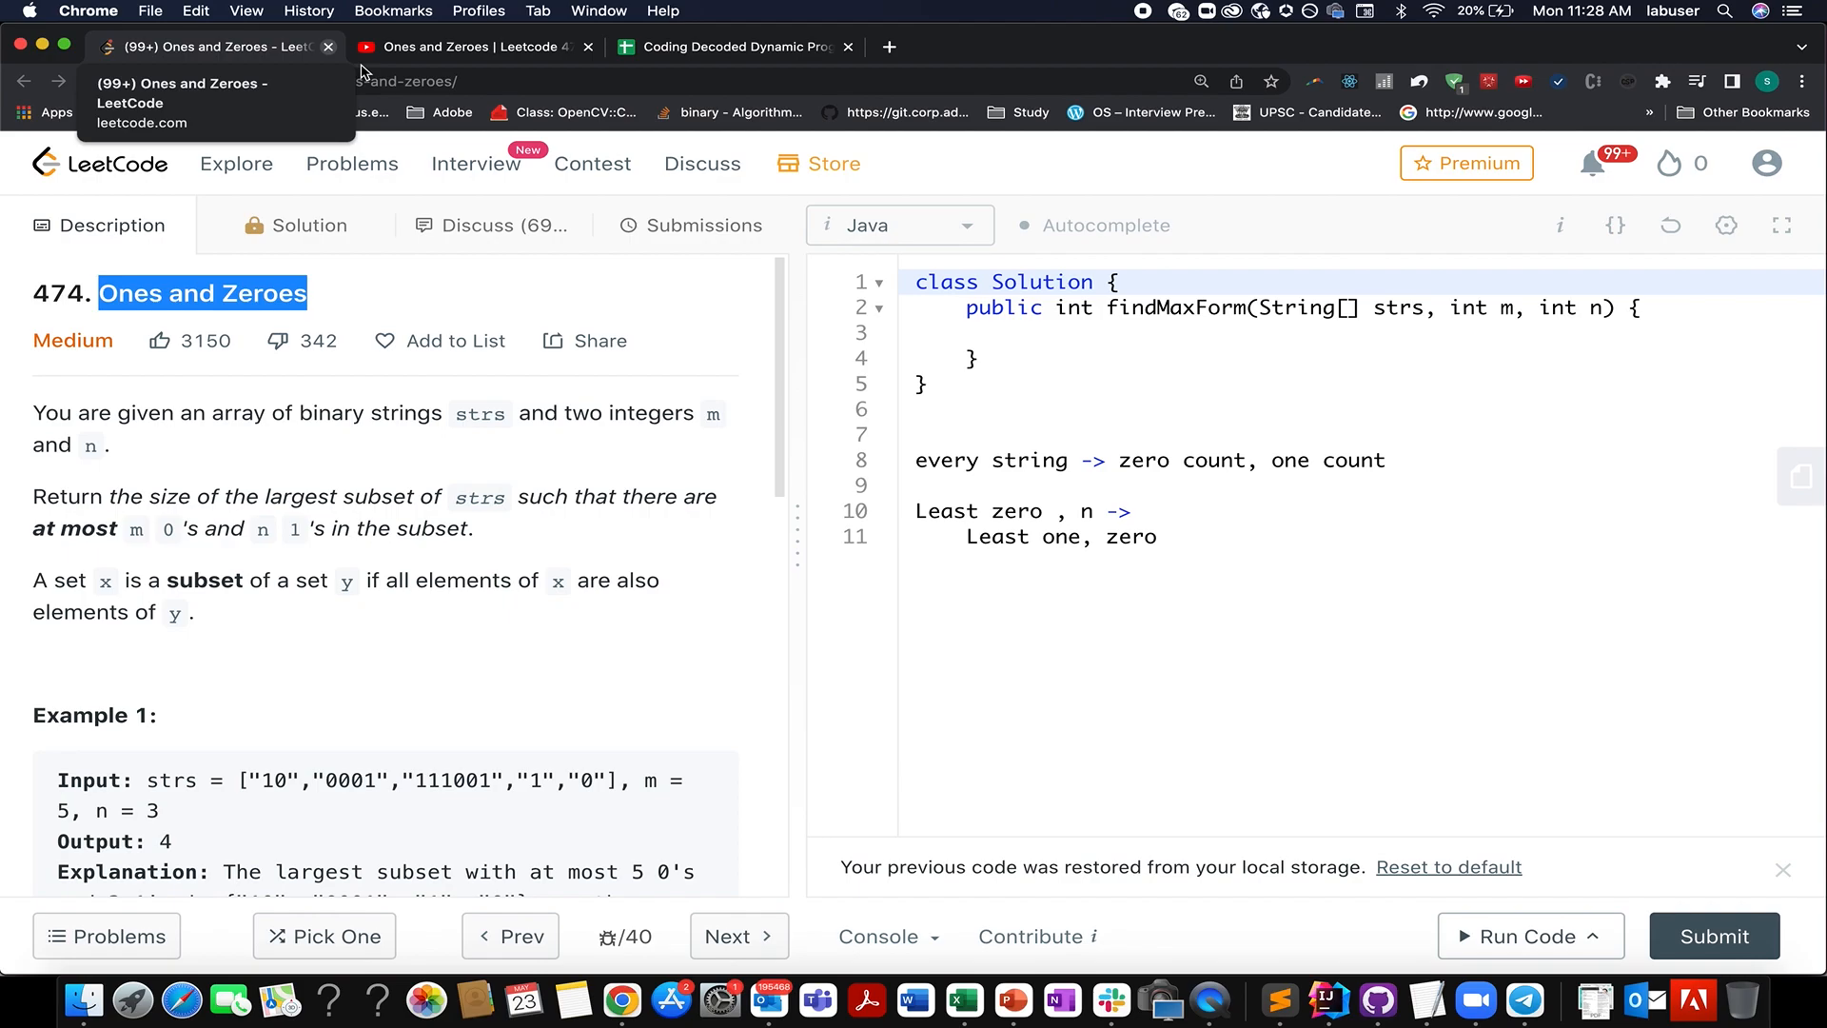
{"action": "mouse_move", "coordinate": [344, 359]}
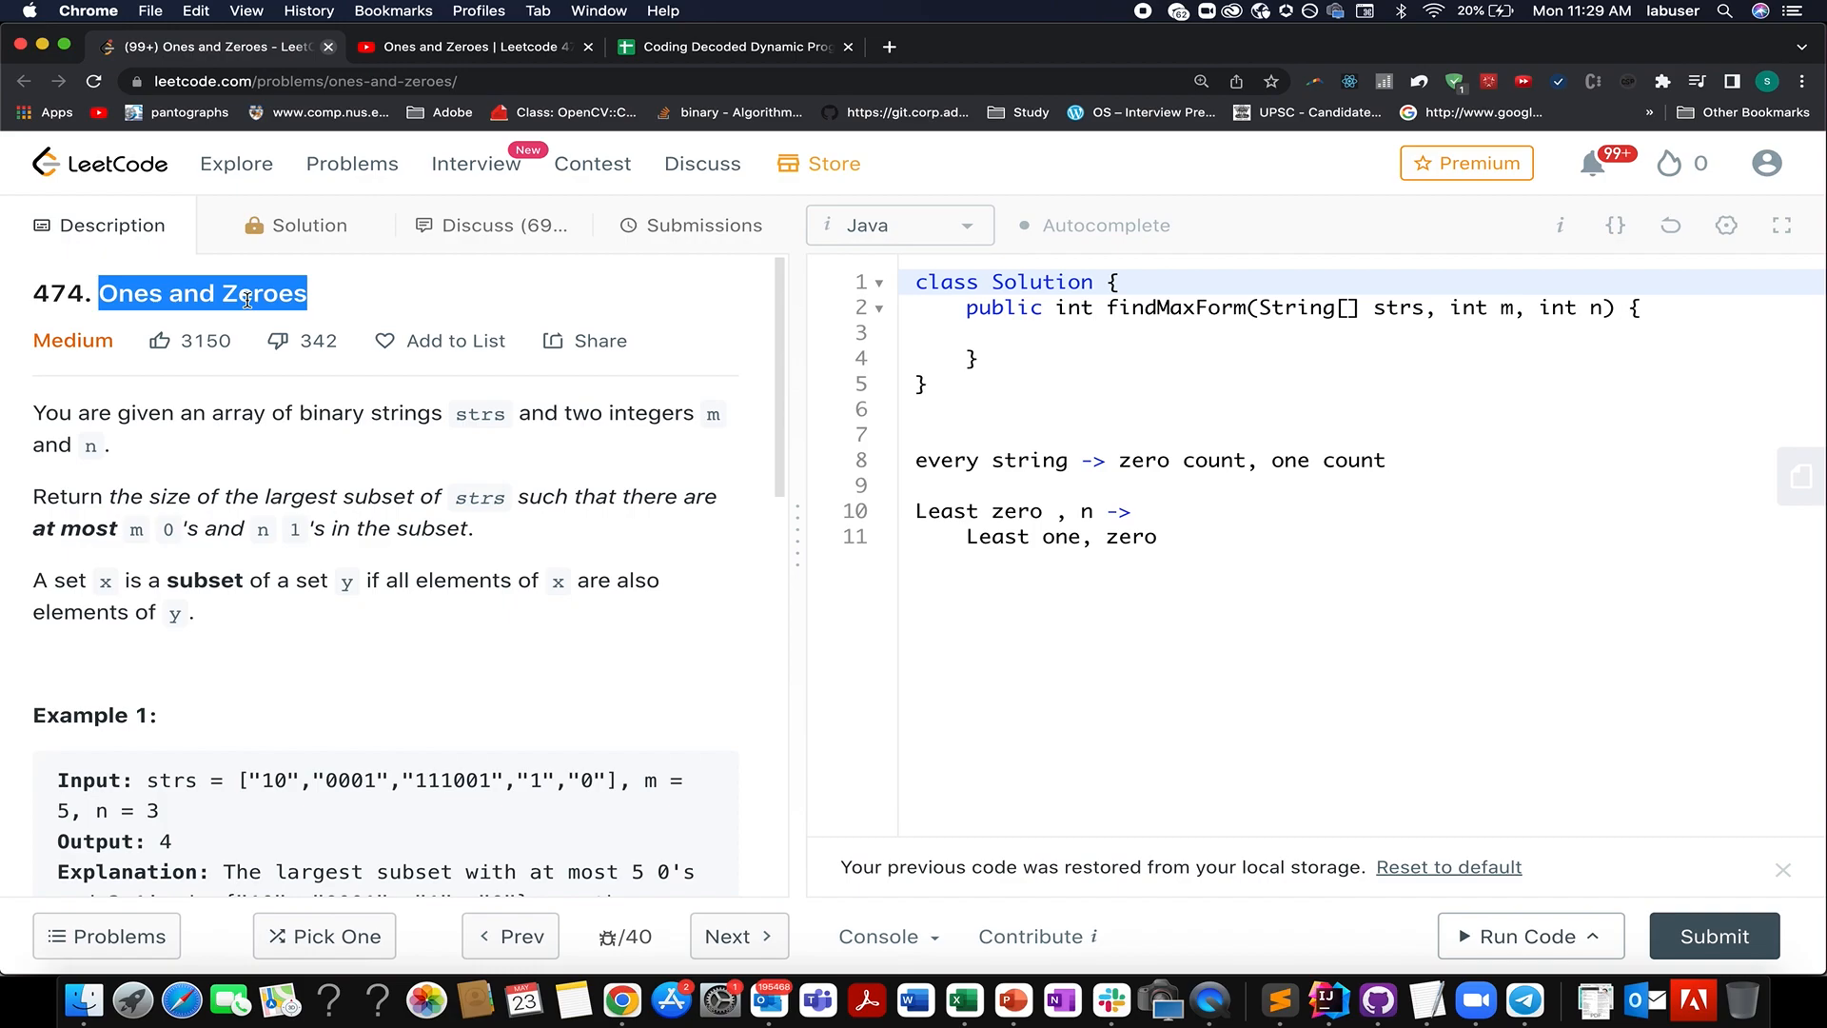
Switch to the Coding Decoded Dynamic Programming sheet and scroll past the Medium rows into the Hard section.
{"action": "scroll", "scroll_direction": "down", "scroll_amount": 3}
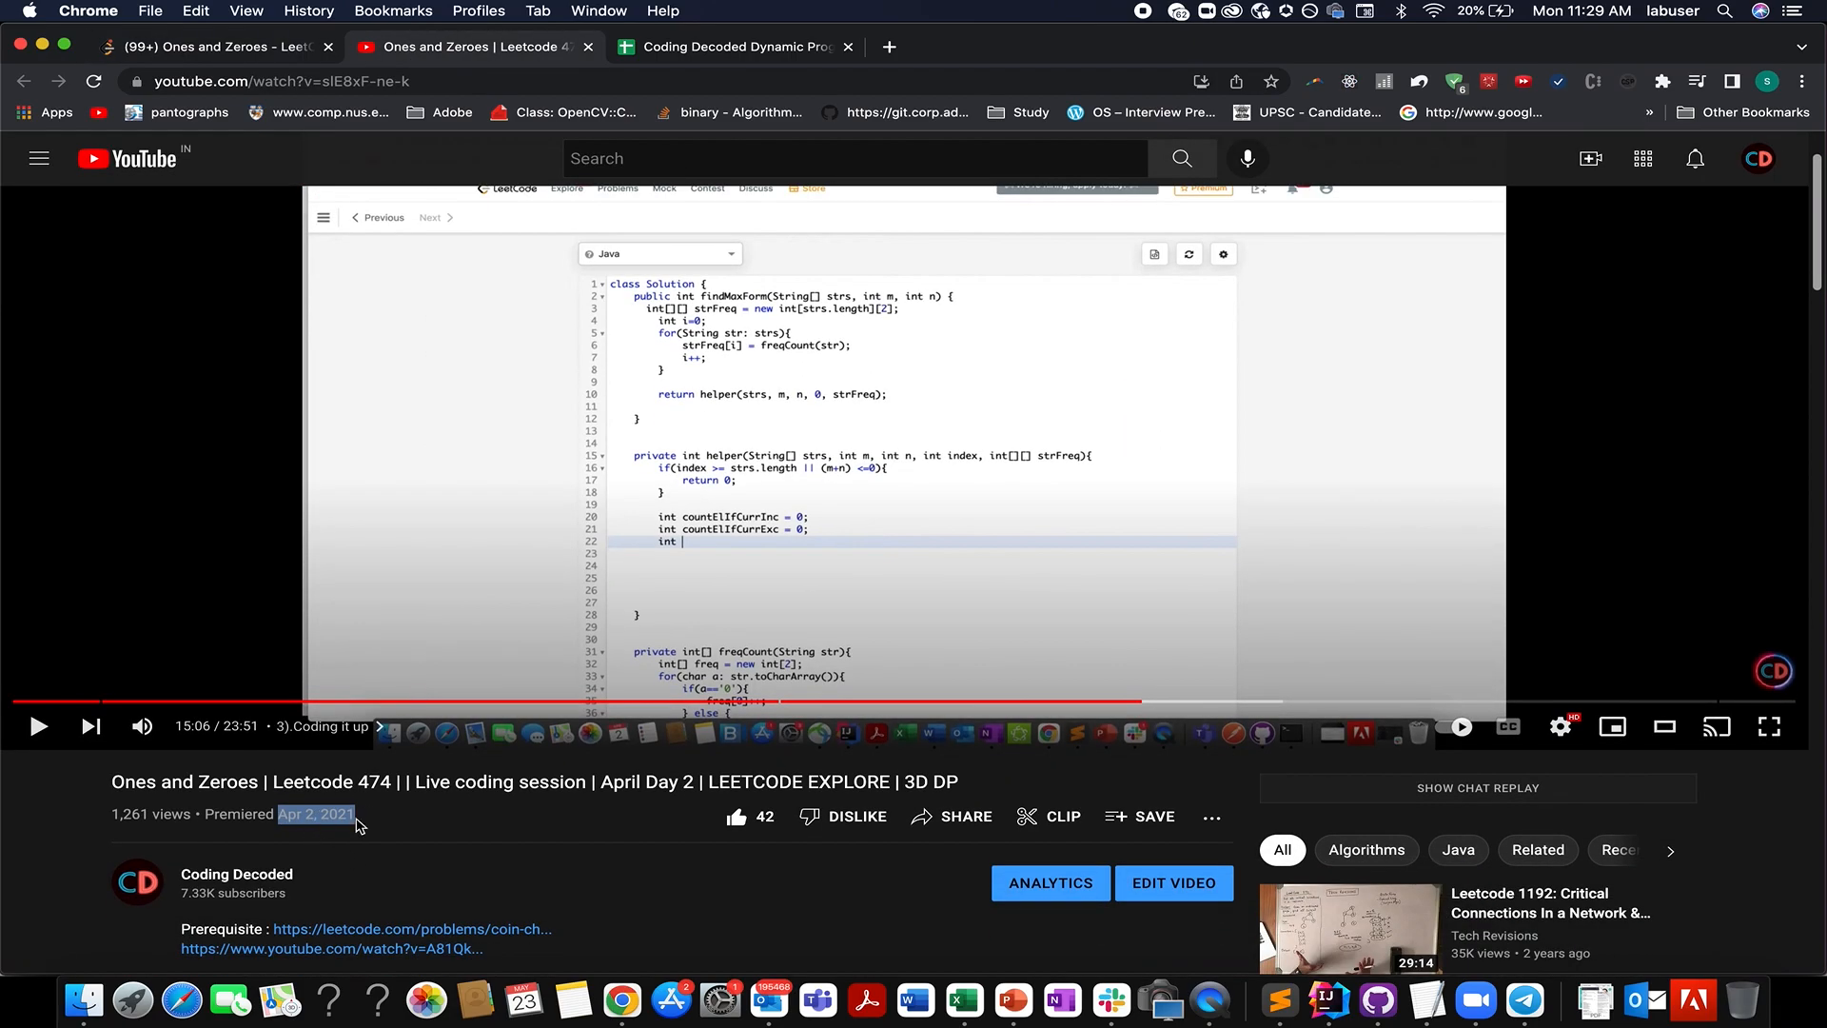
{"action": "mouse_move", "coordinate": [739, 817]}
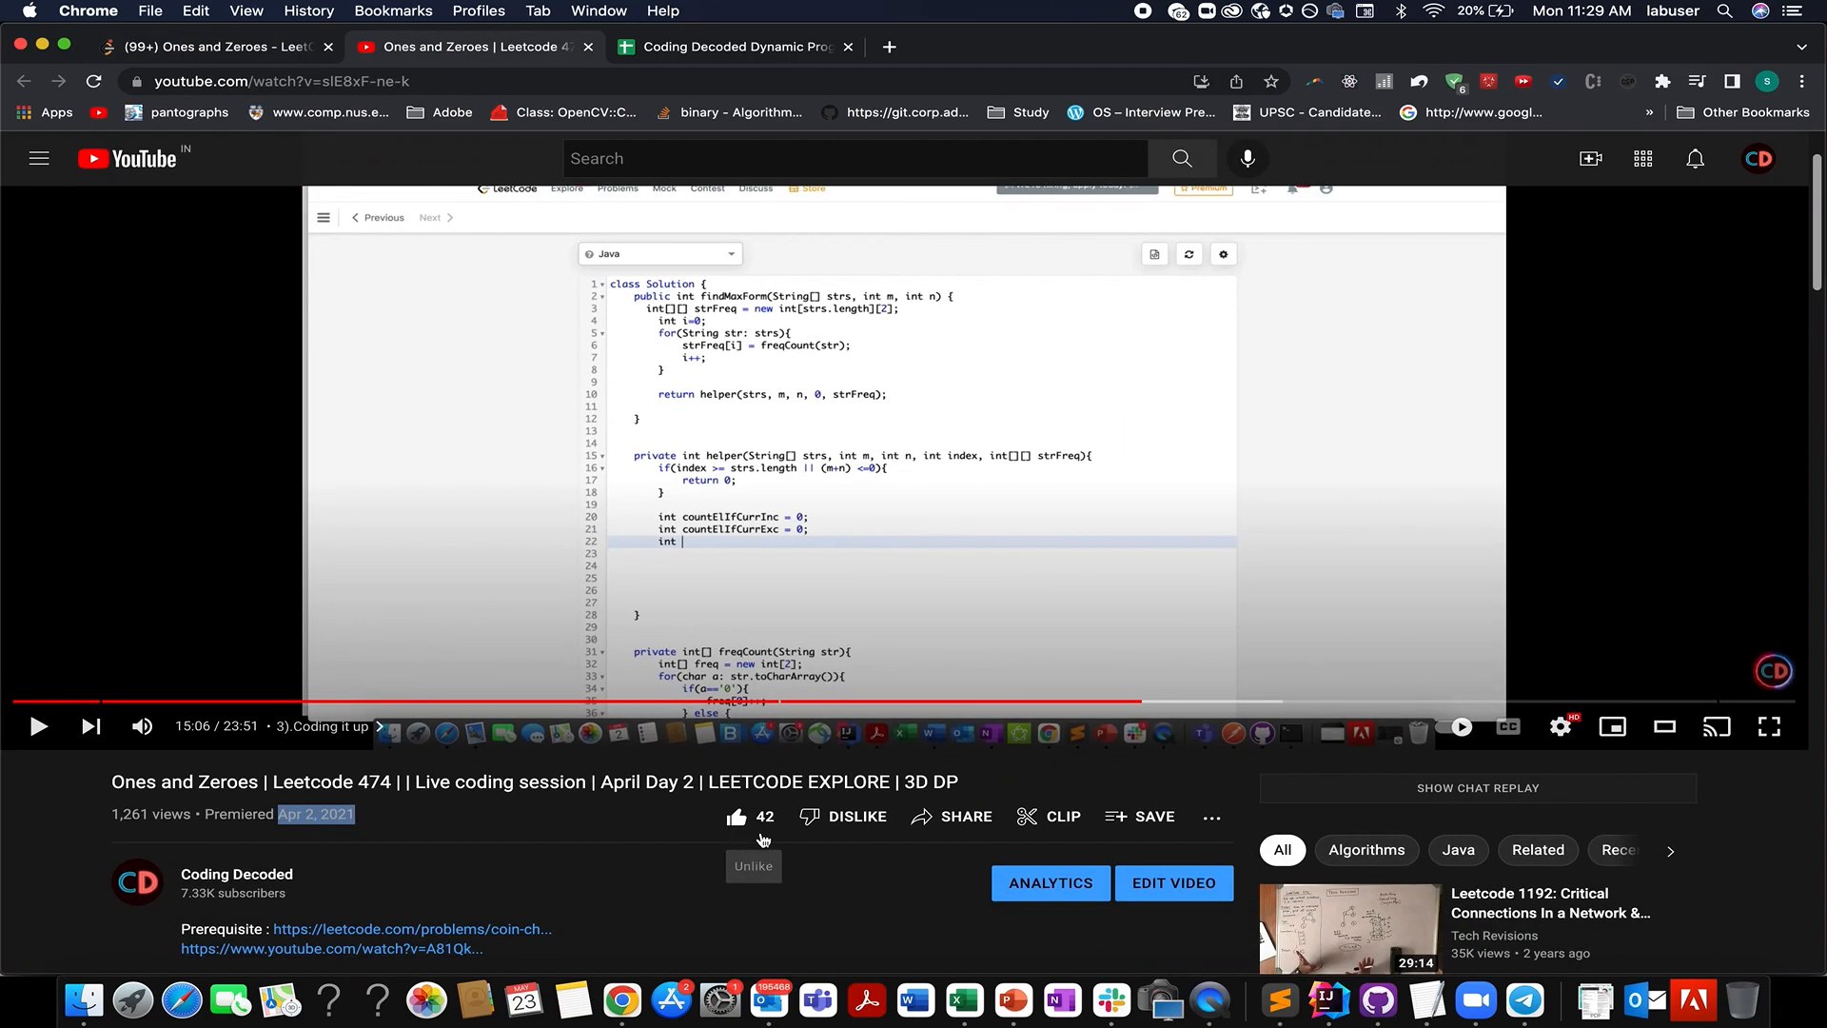
{"action": "scroll", "scroll_direction": "down", "scroll_amount": 3}
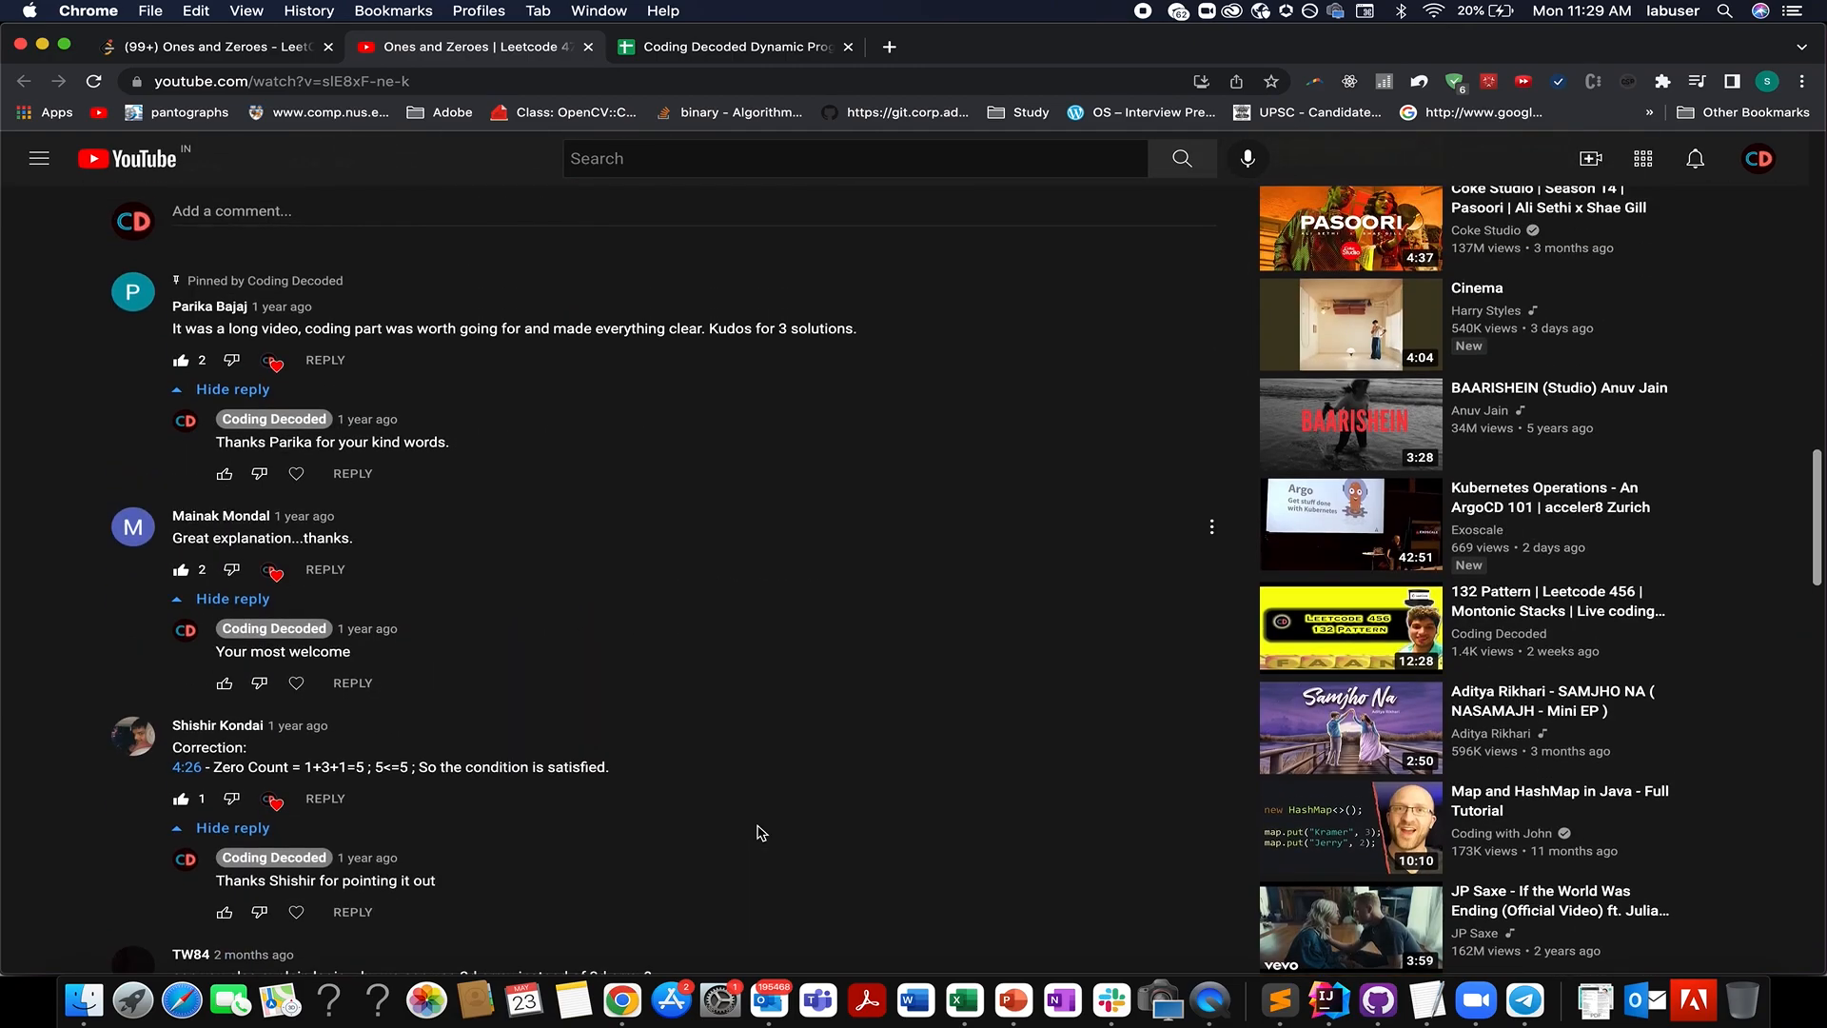
{"action": "left_click_drag", "start_coordinate": [295, 327], "coordinate": [490, 328]}
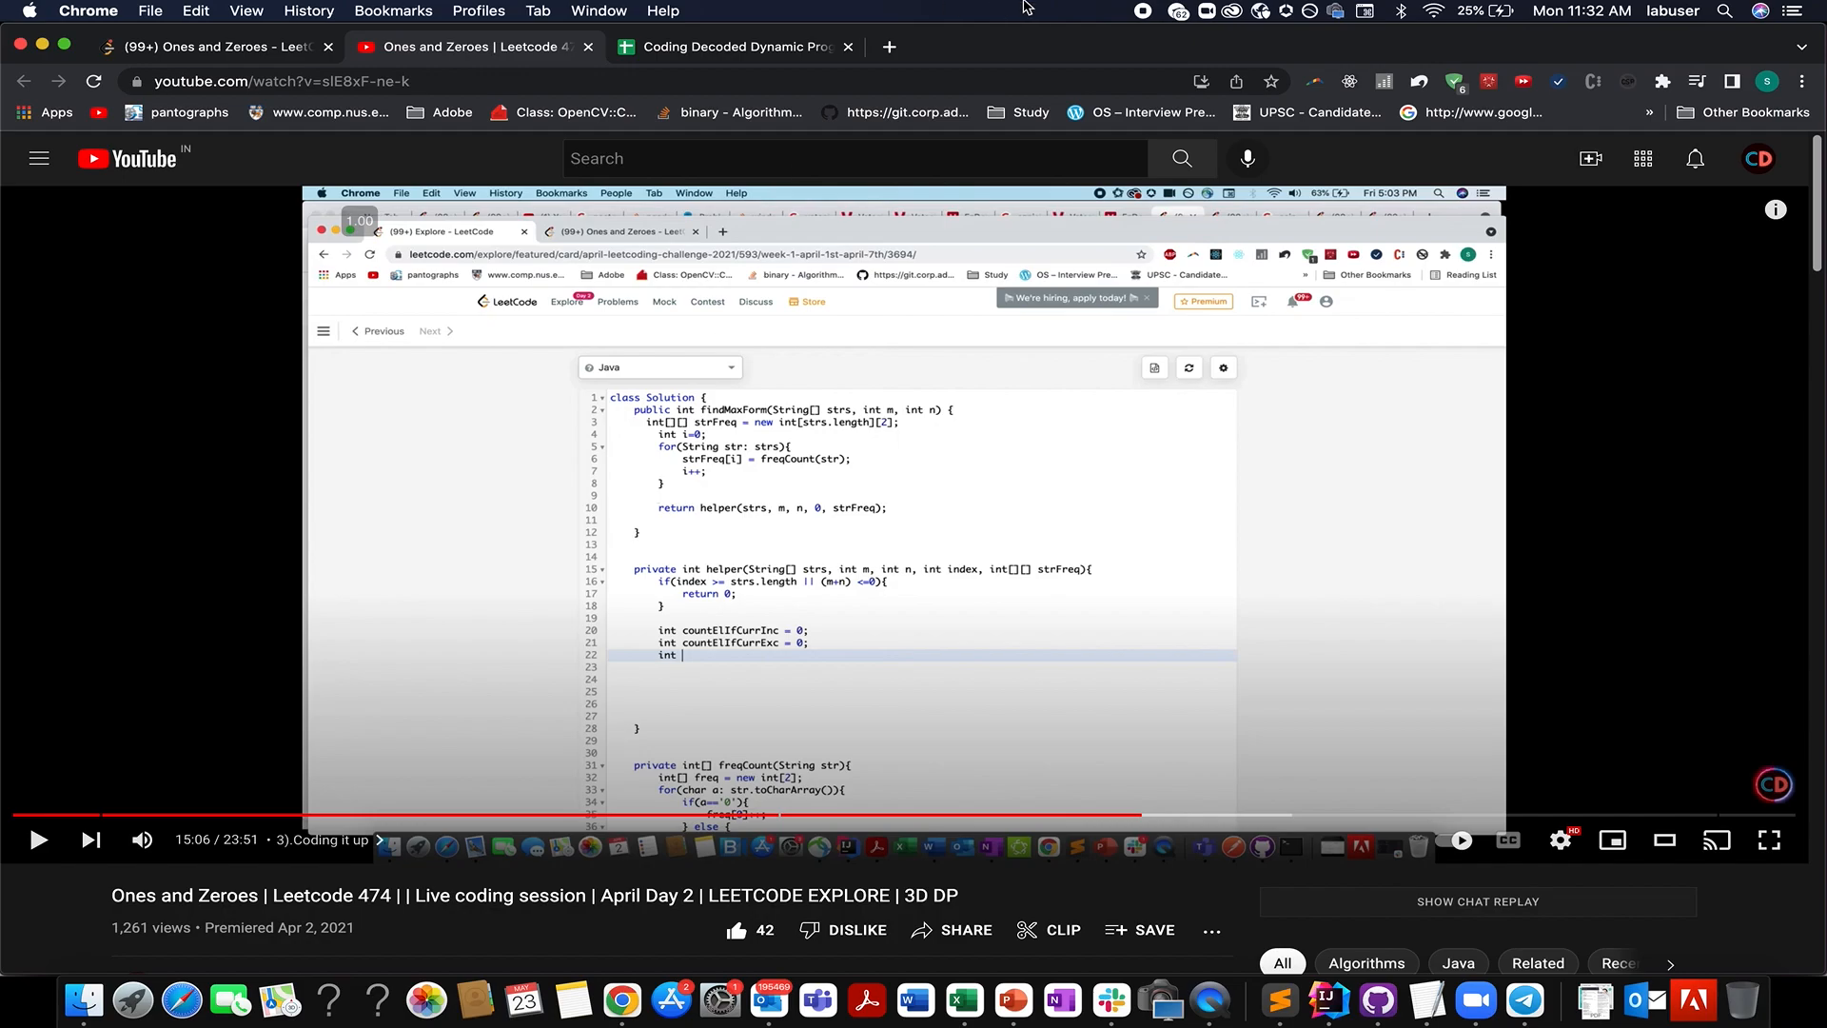
{"action": "left_click", "coordinate": [738, 47]}
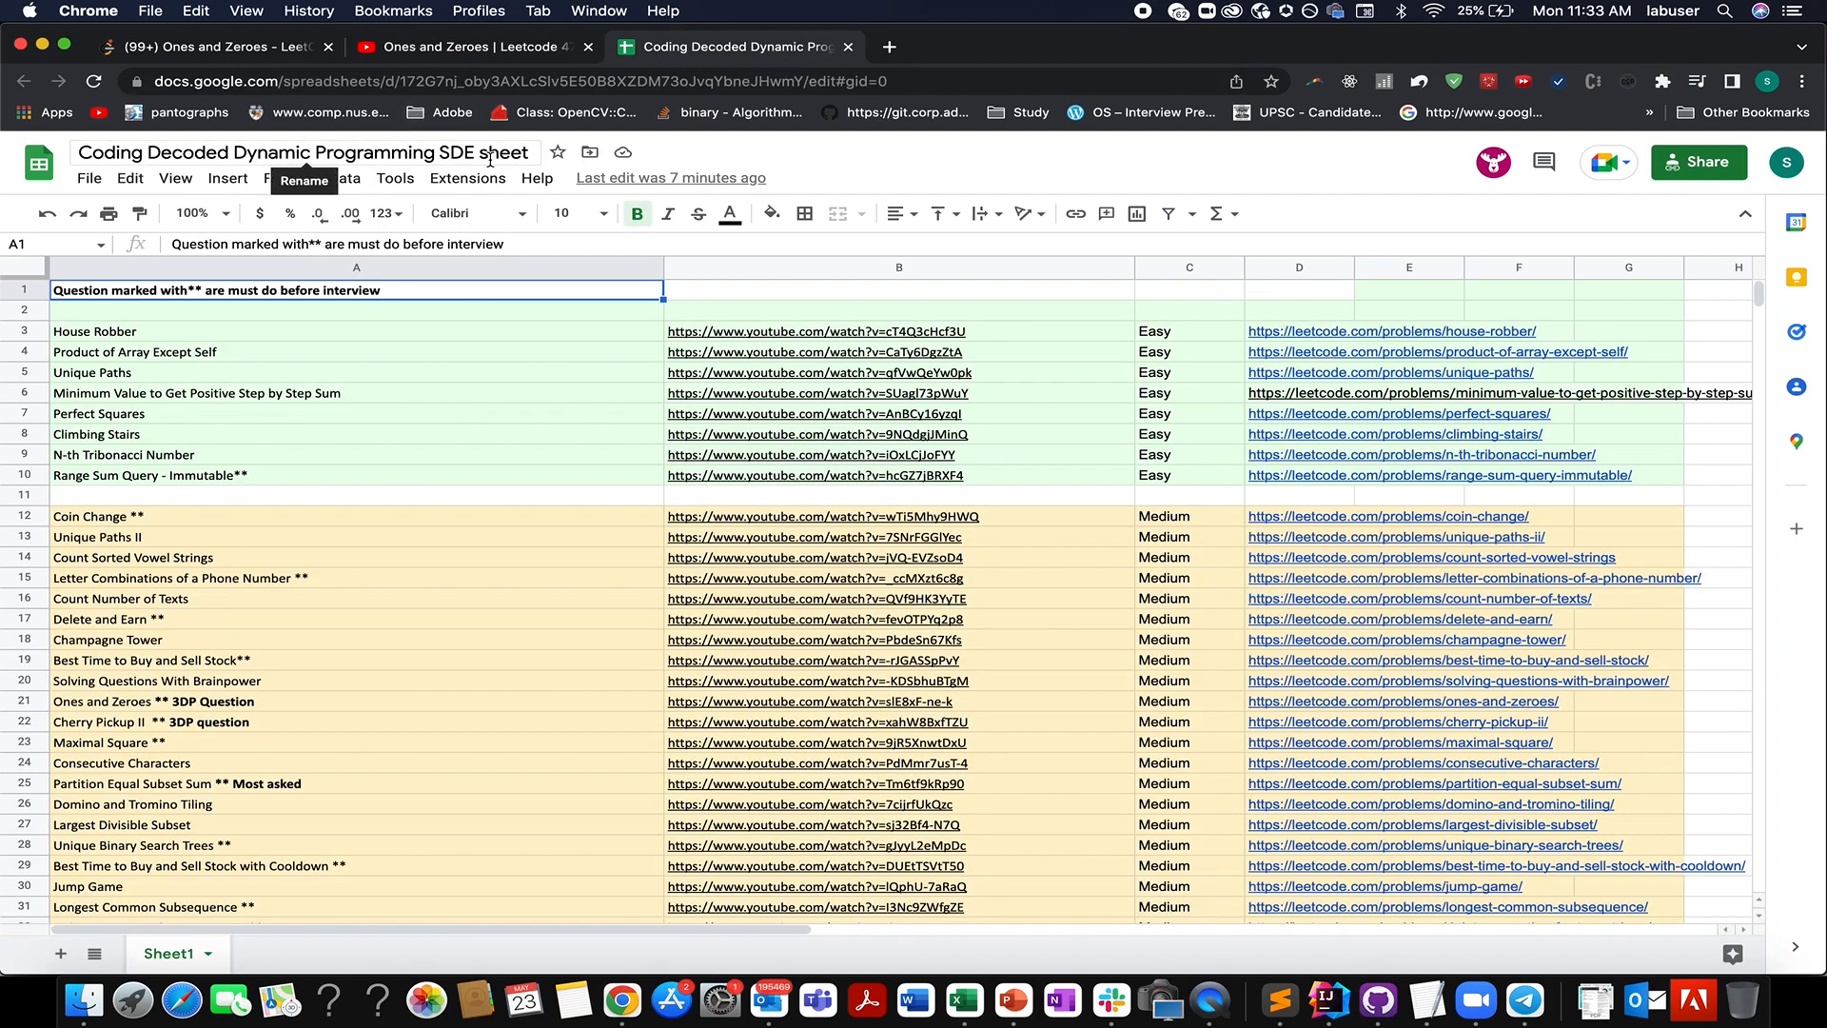
{"action": "mouse_move", "coordinate": [486, 544]}
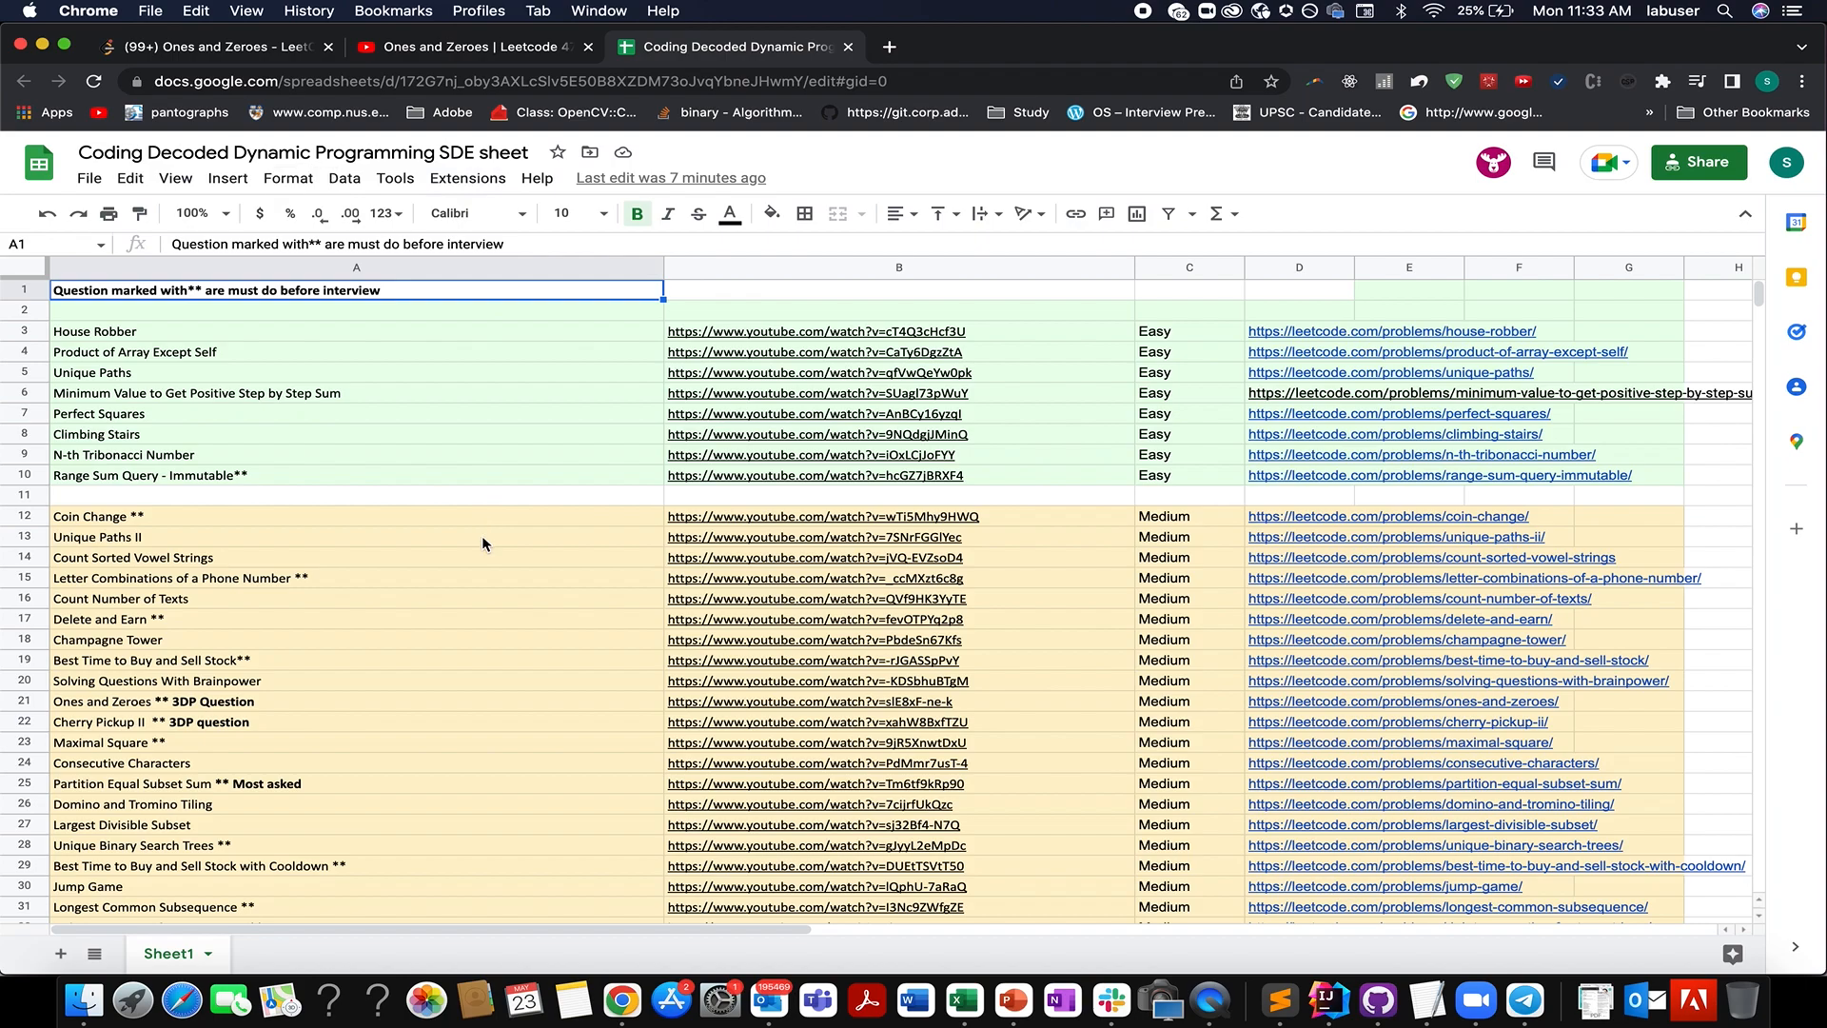
{"action": "mouse_move", "coordinate": [499, 682]}
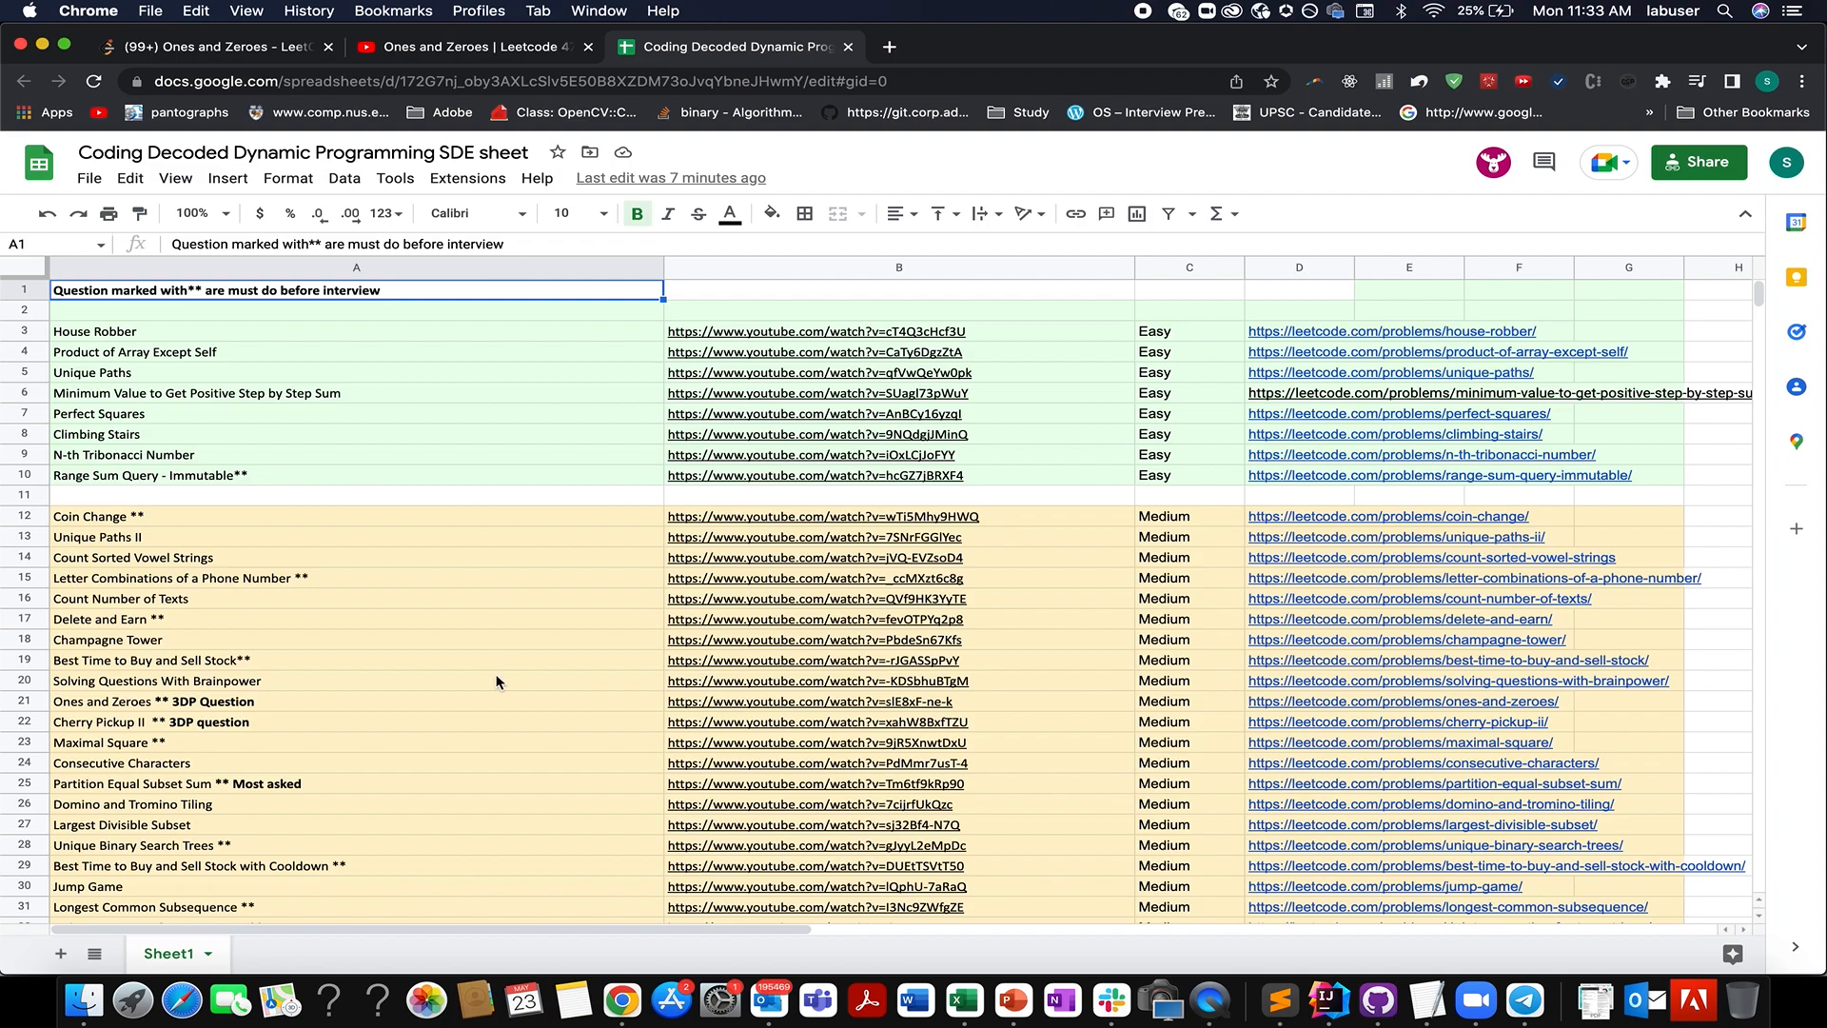
{"action": "scroll", "scroll_direction": "down", "scroll_amount": 3}
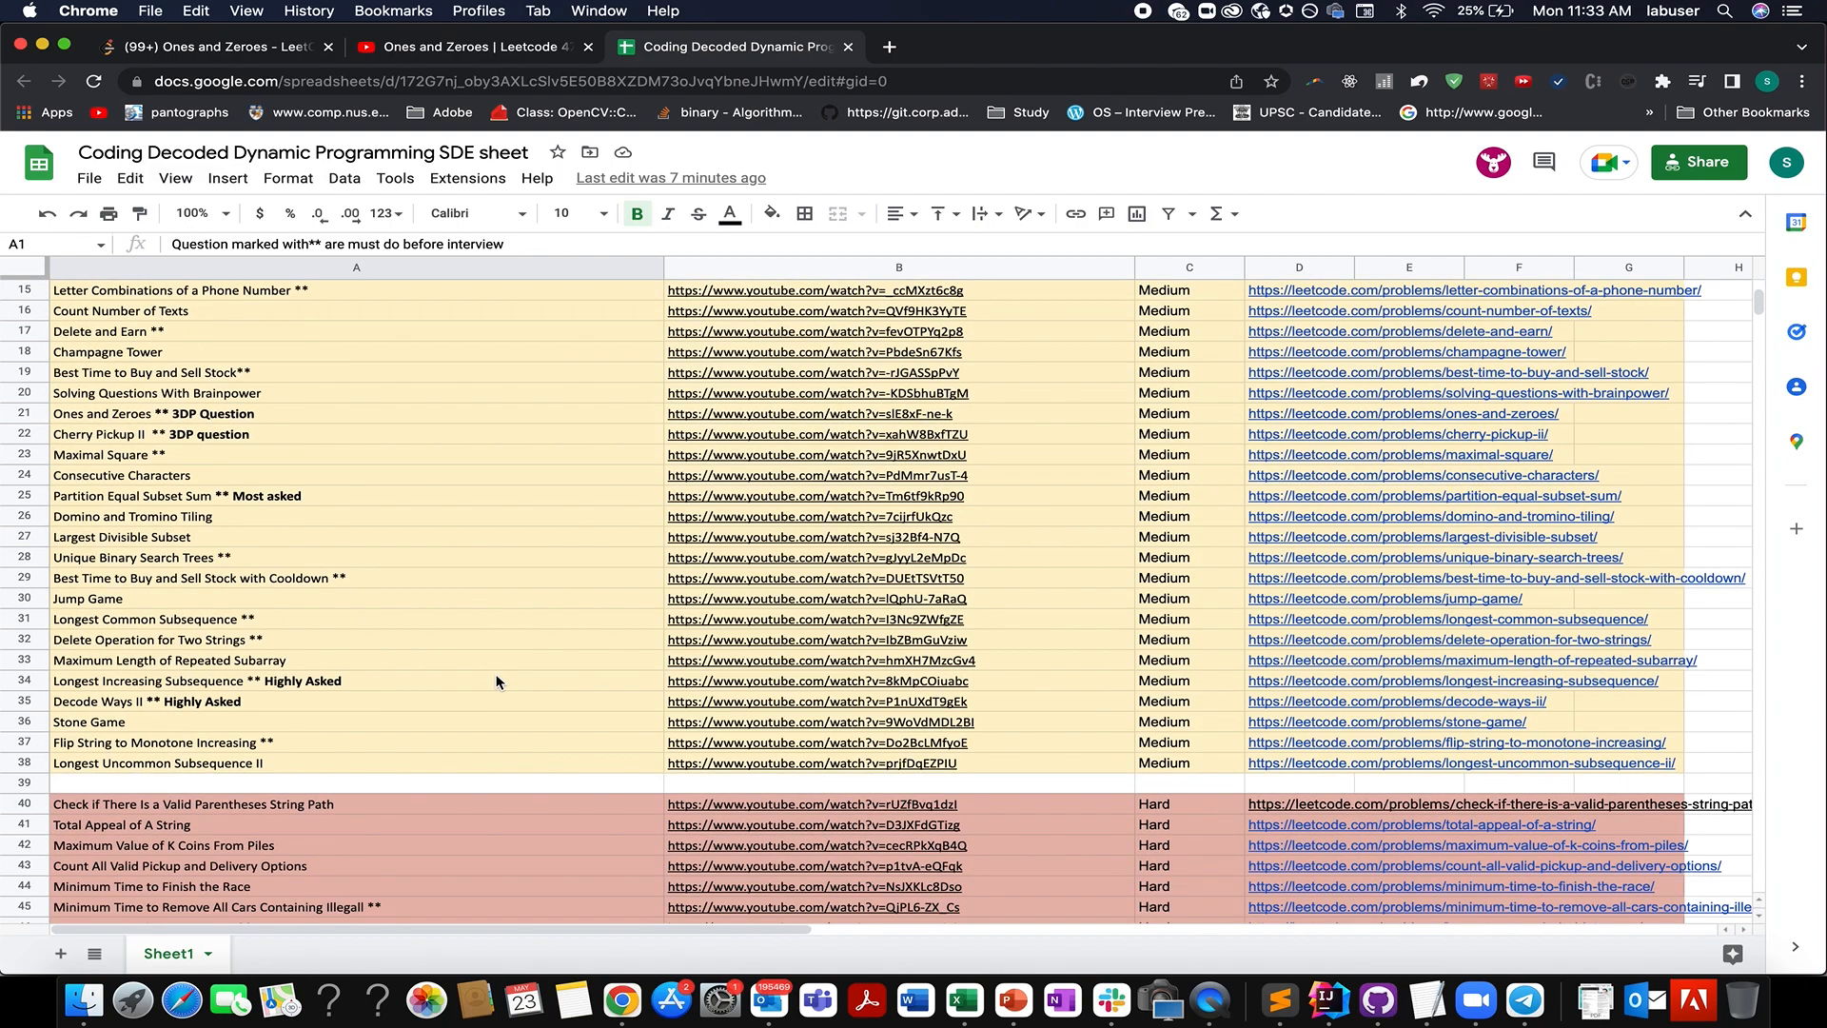